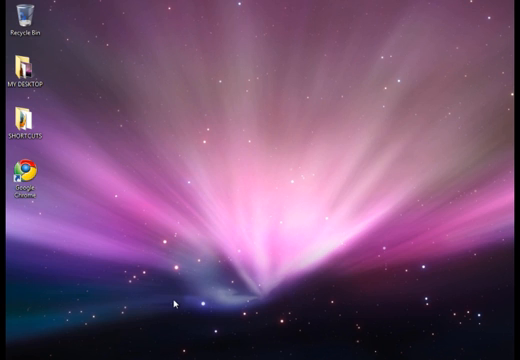
pyautogui.moveTo(240, 273)
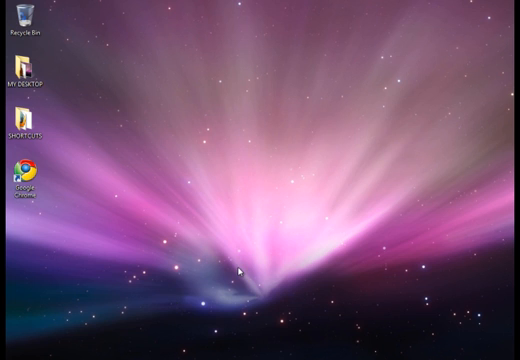
pyautogui.moveTo(339, 220)
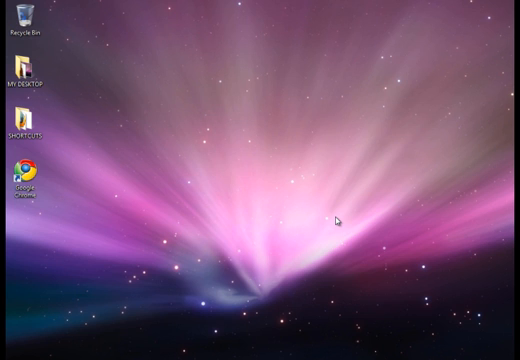
pyautogui.moveTo(247, 245)
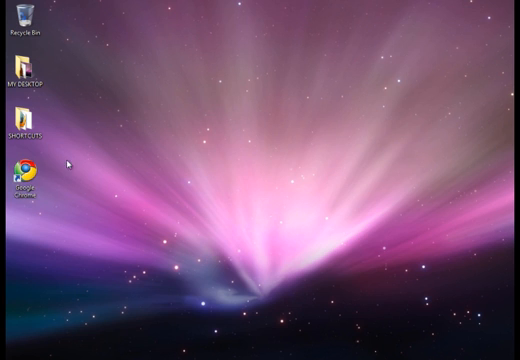
# Step: Copy the Start-in folder path from the Google Chrome shortcut
pyautogui.click(23, 170)
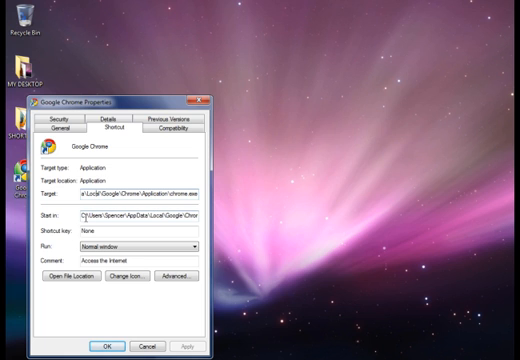
pyautogui.click(135, 213)
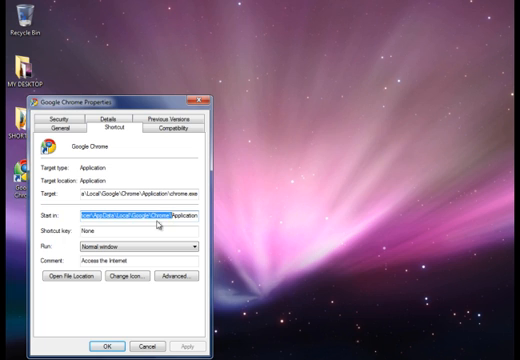
pyautogui.rightClick(155, 222)
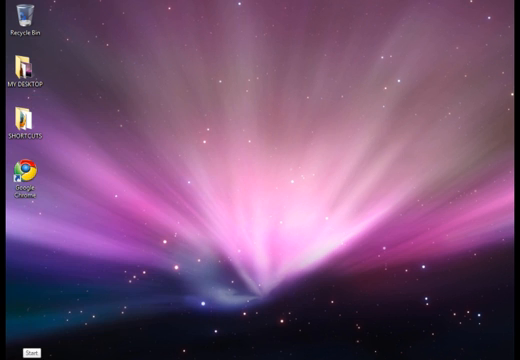
# Step: Paste Chrome's path into Start Menu search and open the Application folder result
pyautogui.click(30, 351)
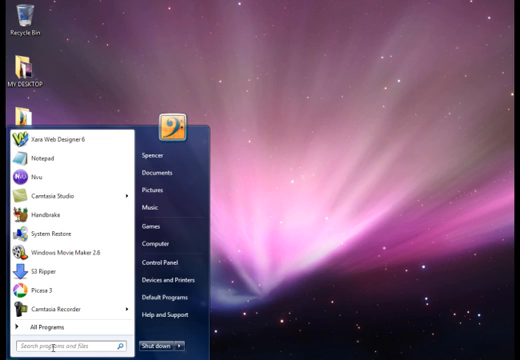
pyautogui.rightClick(55, 346)
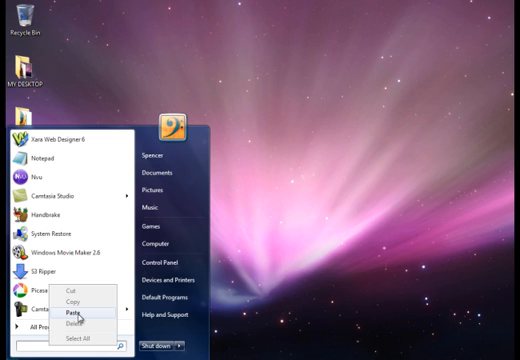
pyautogui.click(70, 314)
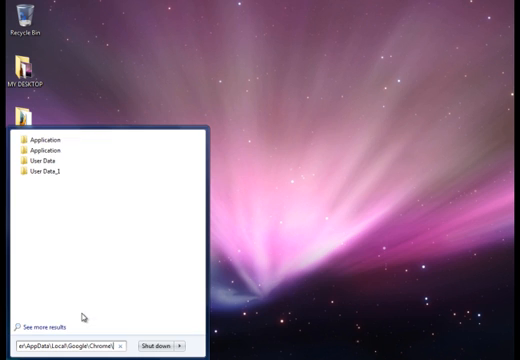
pyautogui.click(50, 137)
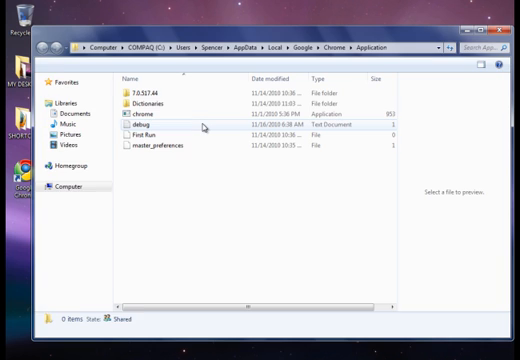
# Step: Go up to the Google Chrome folder and view User Data's context menu without changes
pyautogui.click(66, 185)
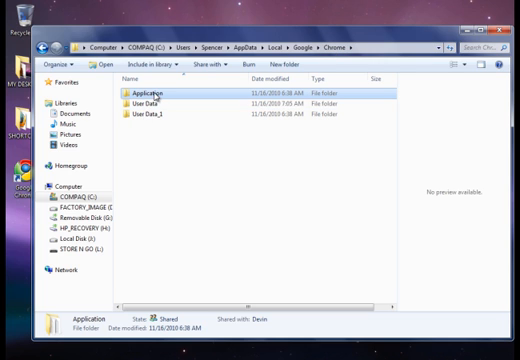
pyautogui.click(150, 104)
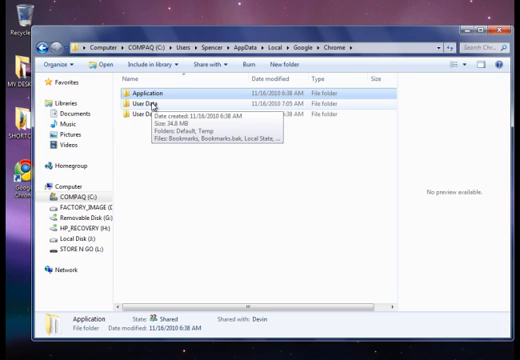
pyautogui.click(145, 102)
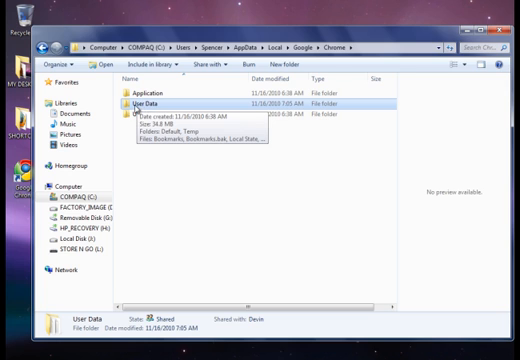
pyautogui.rightClick(140, 103)
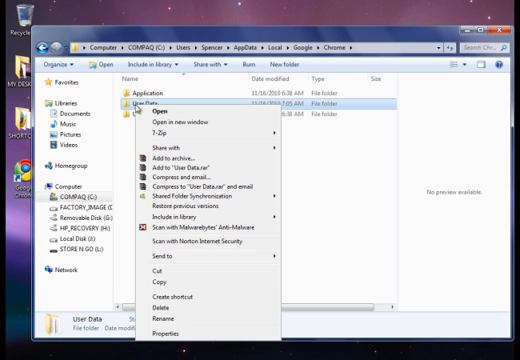
pyautogui.click(153, 318)
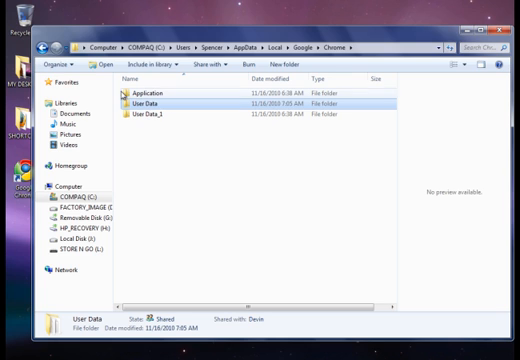
# Step: Glance into User Data, then open the Default folder inside User Data_1
pyautogui.doubleClick(148, 102)
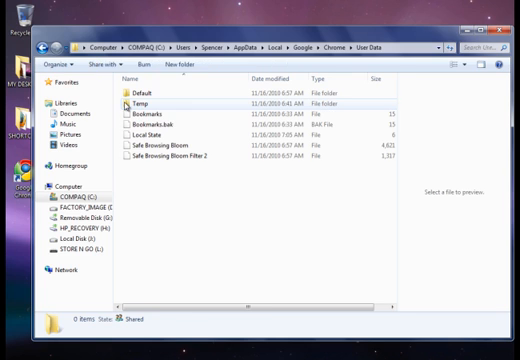
pyautogui.click(145, 103)
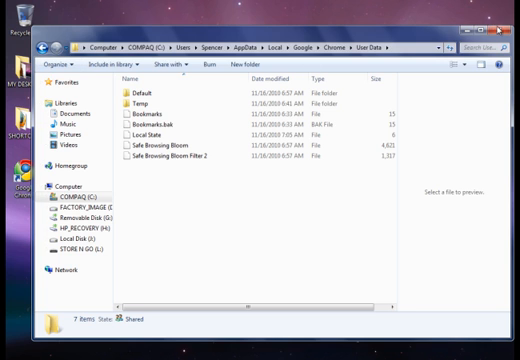
pyautogui.click(508, 20)
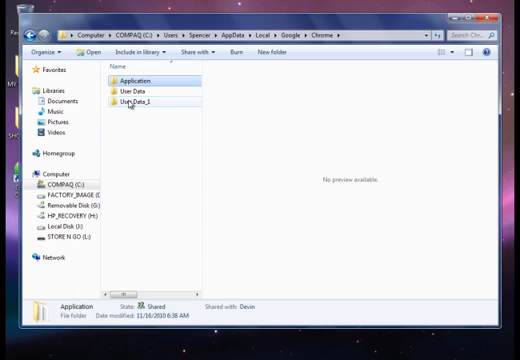
pyautogui.doubleClick(135, 101)
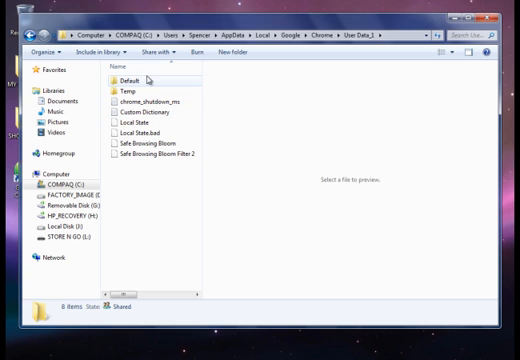
pyautogui.click(125, 77)
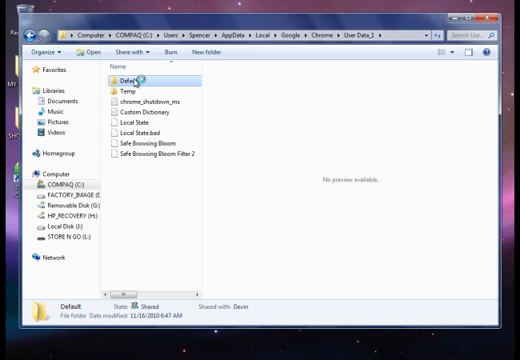
pyautogui.doubleClick(127, 75)
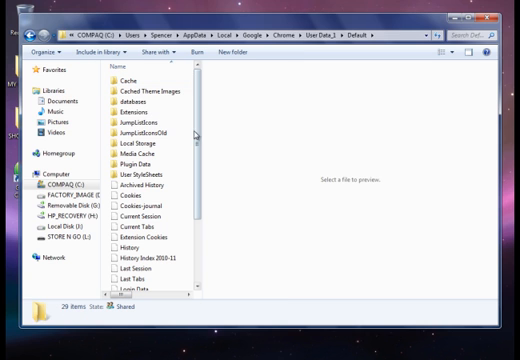
# Step: Select and copy the Cookies and Cookies-journal files
pyautogui.scroll(-3)
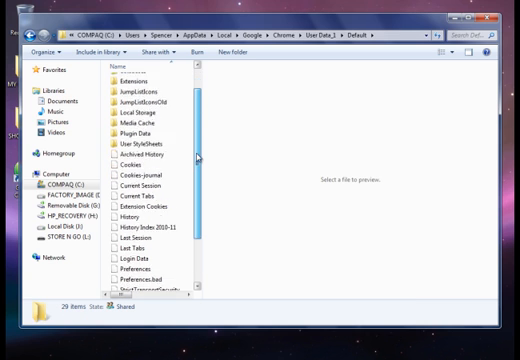
pyautogui.scroll(-3)
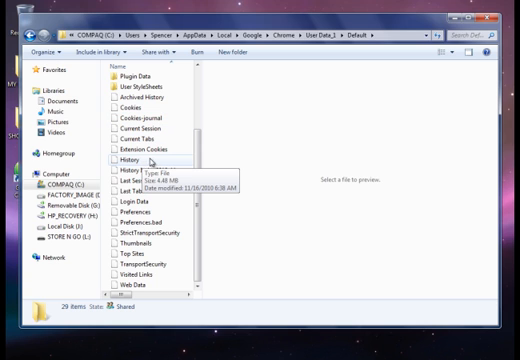
pyautogui.moveTo(202, 167)
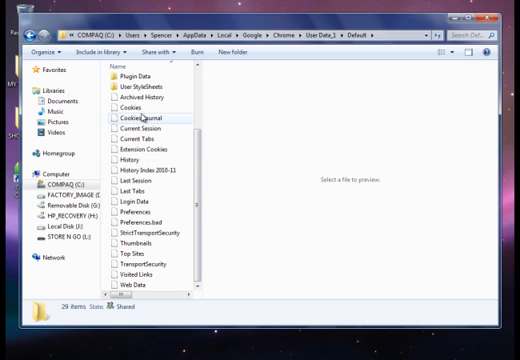
pyautogui.moveTo(130, 108)
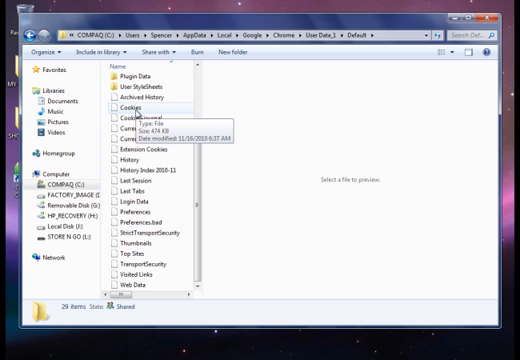
pyautogui.click(126, 102)
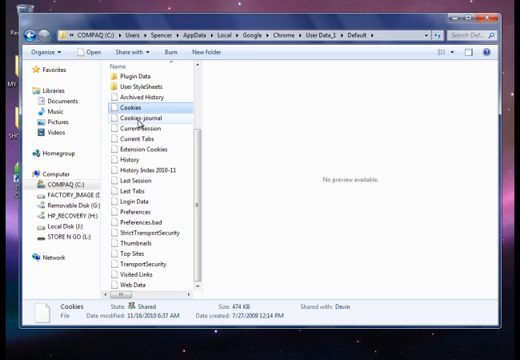
pyautogui.click(143, 114)
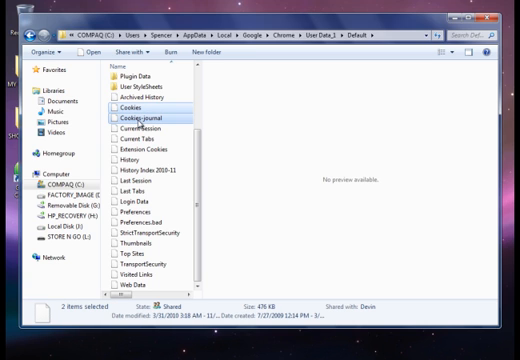
pyautogui.rightClick(134, 124)
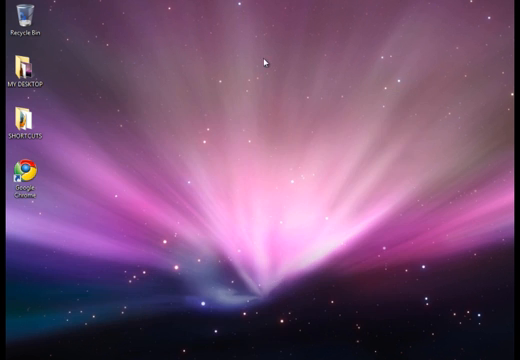
# Step: Paste Cookies and Cookies-journal onto the desktop, then launch Google Chrome from its shortcut
pyautogui.rightClick(265, 60)
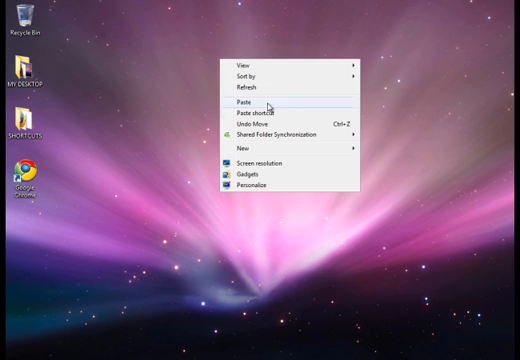
pyautogui.click(237, 100)
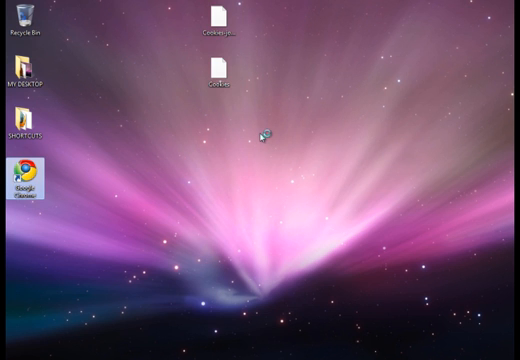
pyautogui.doubleClick(14, 184)
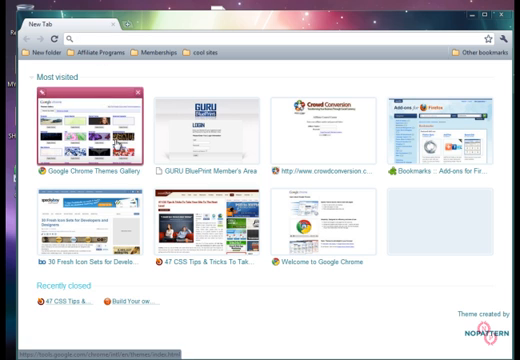
# Step: Load Gmail and Facebook, then close the Gmail tab
pyautogui.write('g')
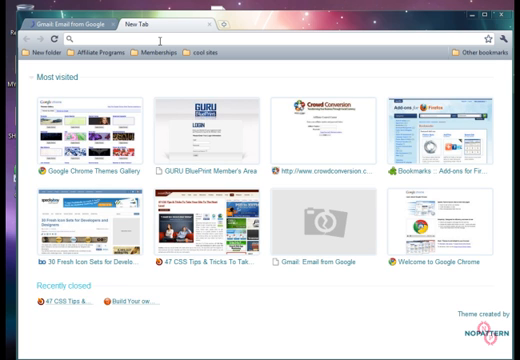
pyautogui.write('face')
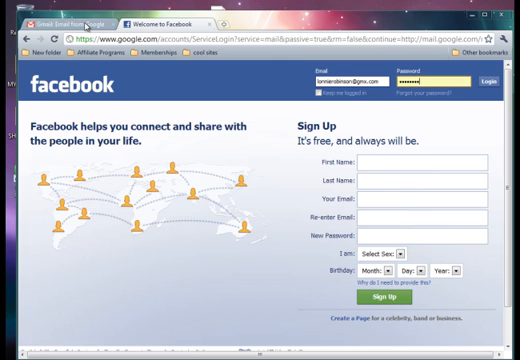
pyautogui.click(55, 16)
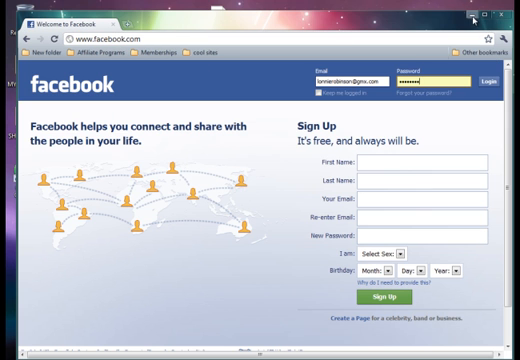
# Step: Close the wallpaper download window, then close the Facebook browser window
pyautogui.click(506, 8)
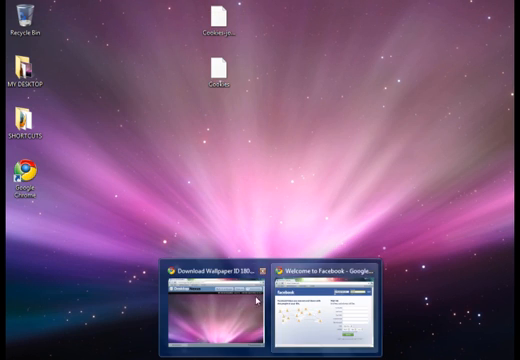
pyautogui.click(320, 295)
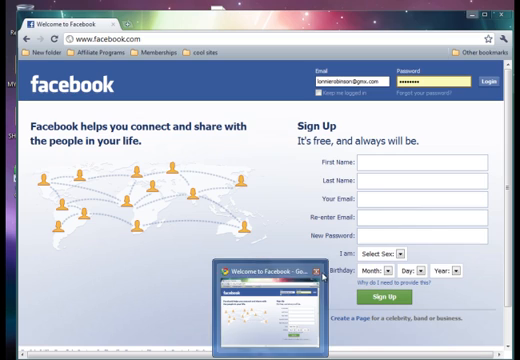
pyautogui.click(322, 270)
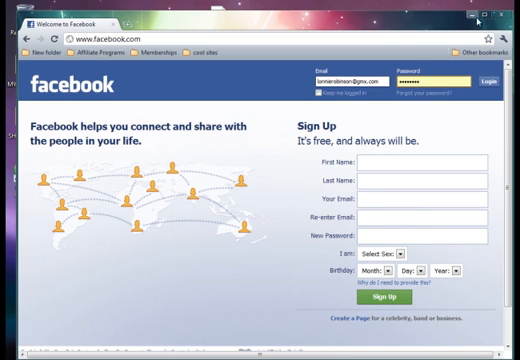
pyautogui.click(508, 18)
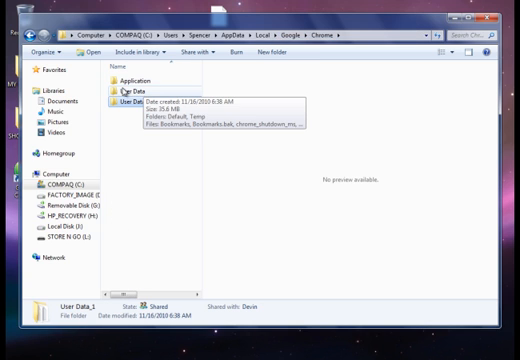
# Step: Open the new User Data folder and its Default subfolder
pyautogui.doubleClick(135, 100)
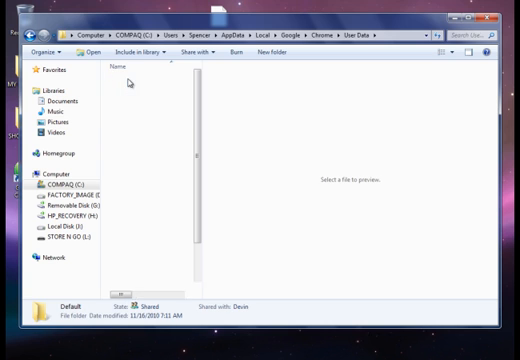
pyautogui.doubleClick(72, 306)
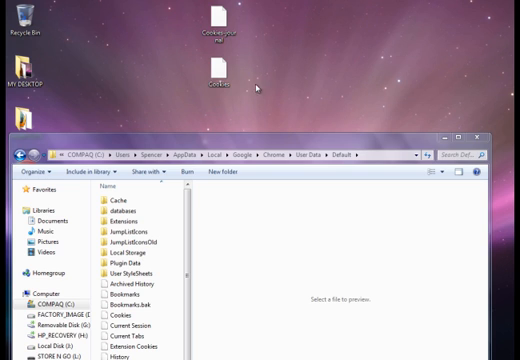
pyautogui.moveTo(250, 90)
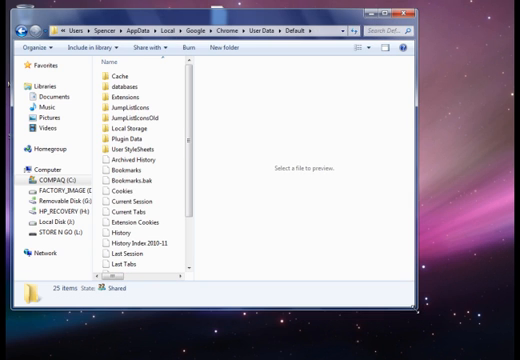
pyautogui.moveTo(277, 87)
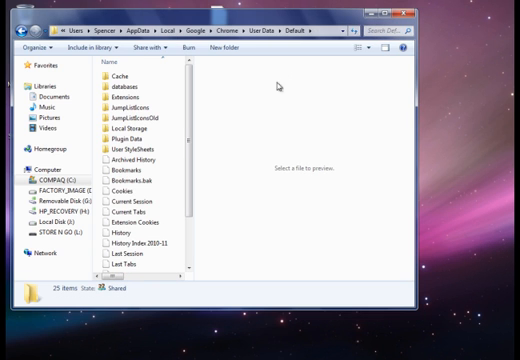
pyautogui.moveTo(328, 122)
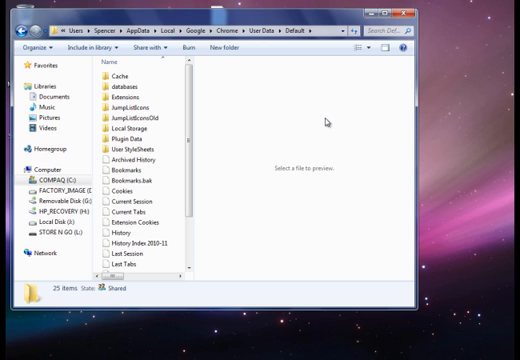